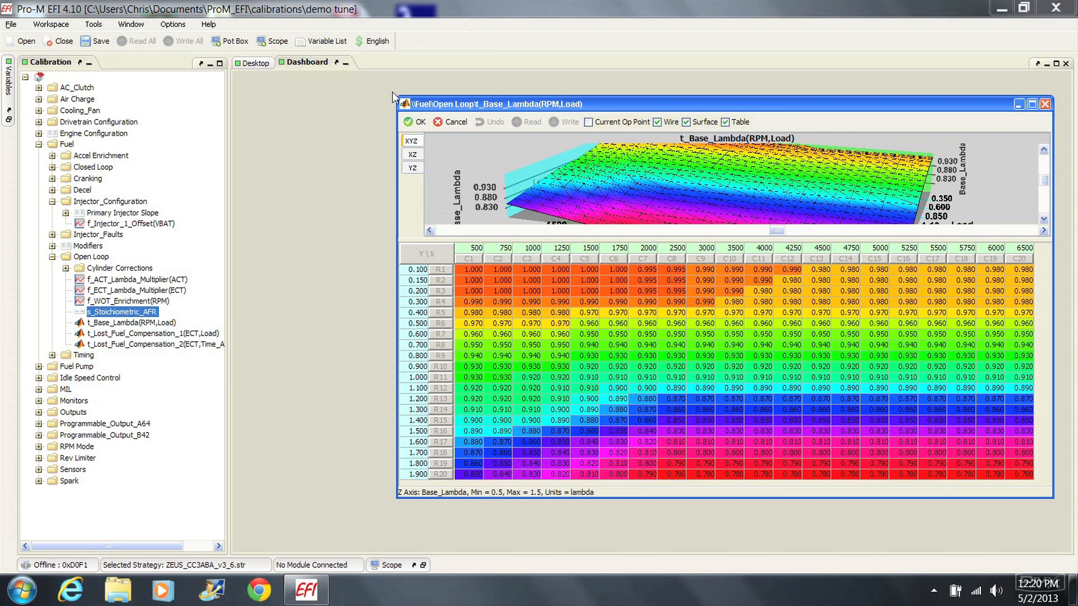
{"action": "mouse_move", "coordinate": [324, 211]}
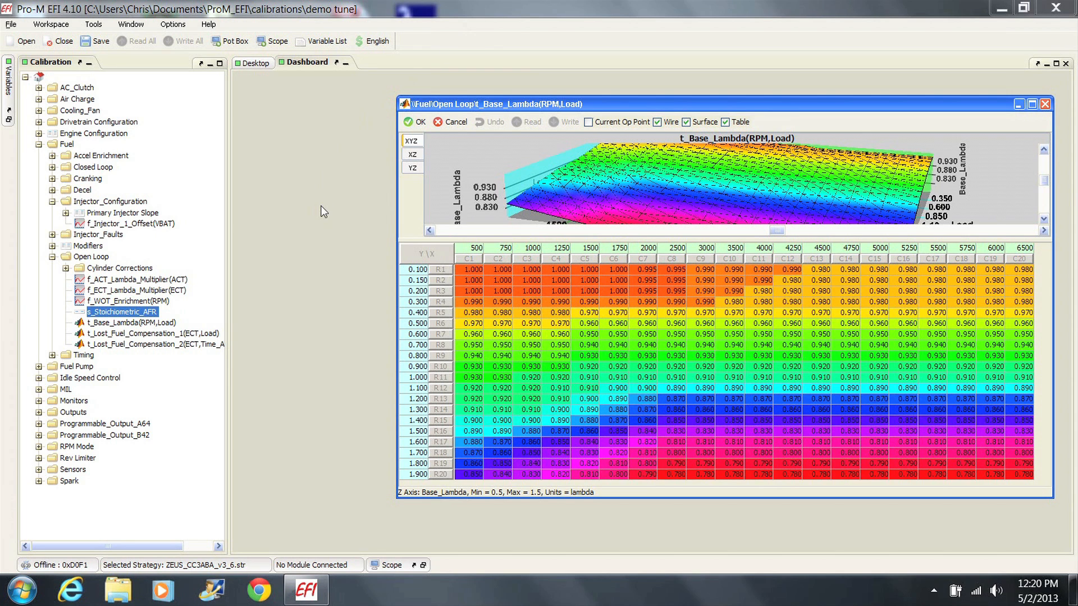
{"action": "mouse_move", "coordinate": [227, 308]}
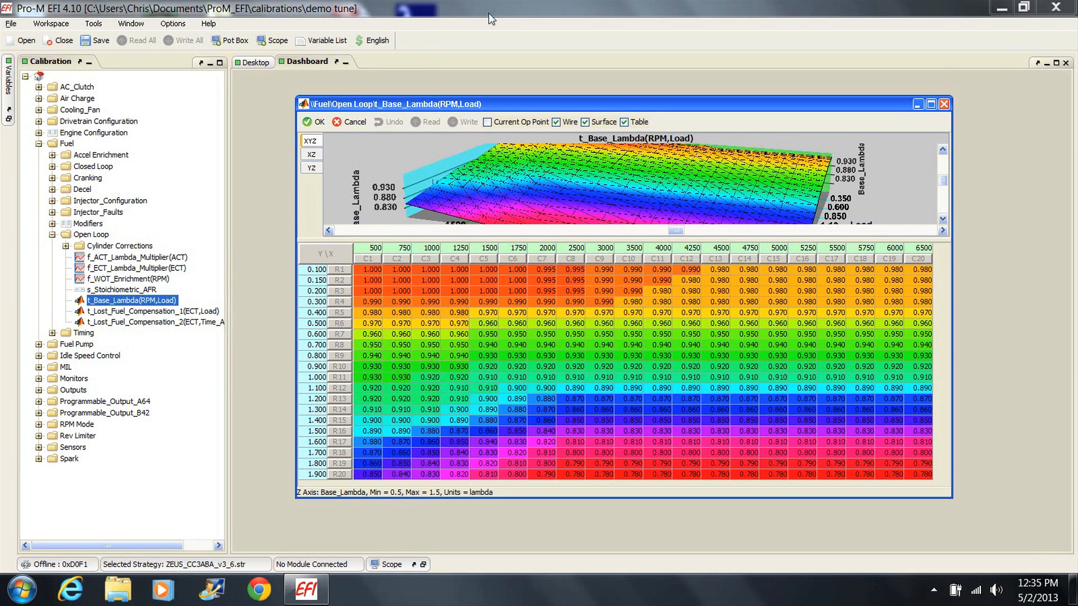
{"action": "mouse_move", "coordinate": [268, 110]}
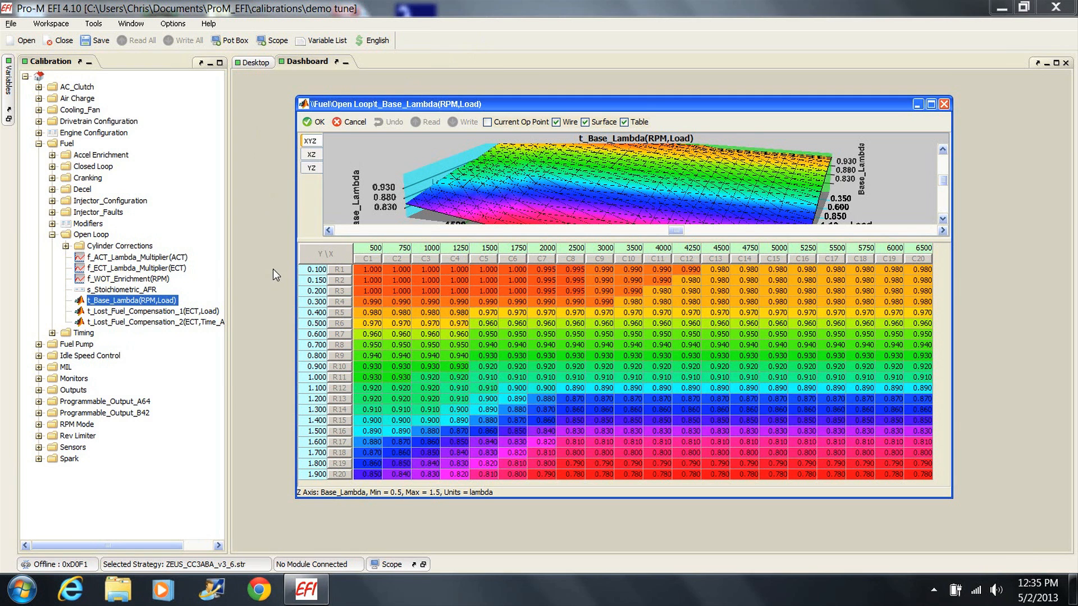
{"action": "mouse_move", "coordinate": [303, 310]}
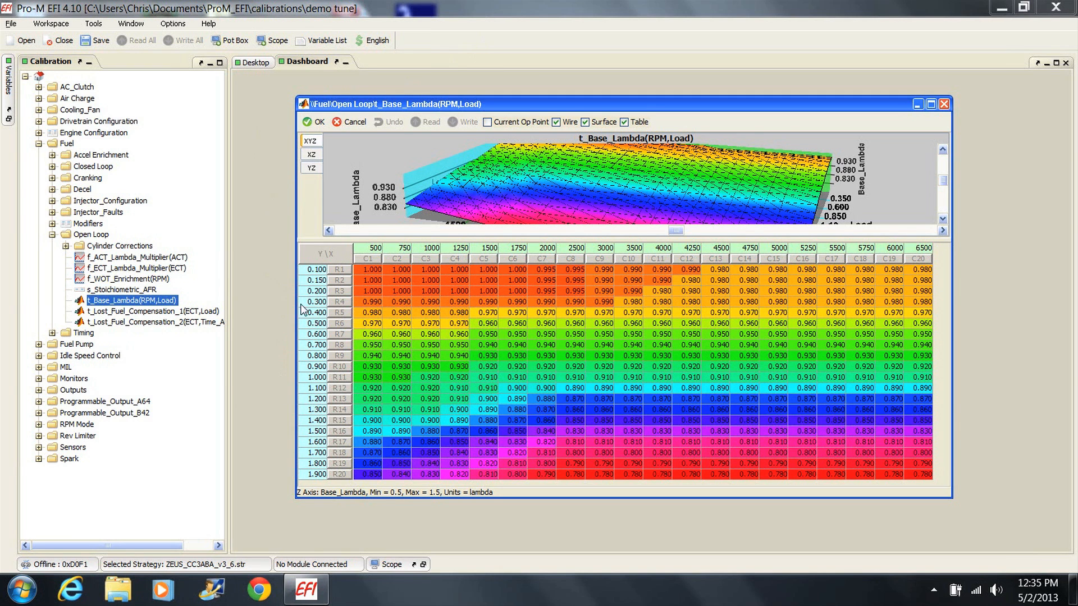
{"action": "mouse_move", "coordinate": [726, 250]}
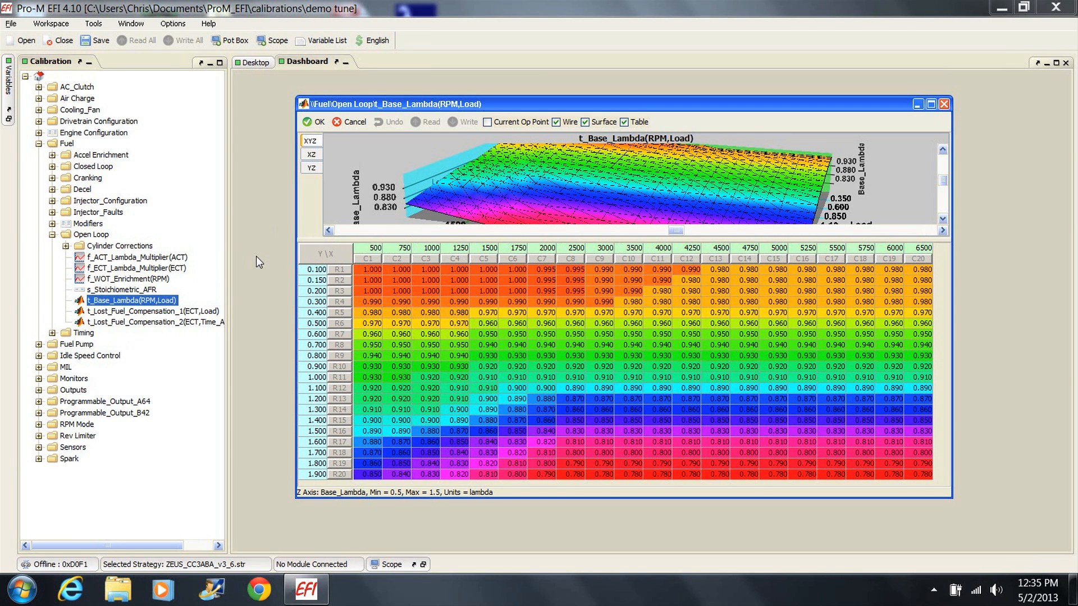
{"action": "mouse_move", "coordinate": [401, 300]}
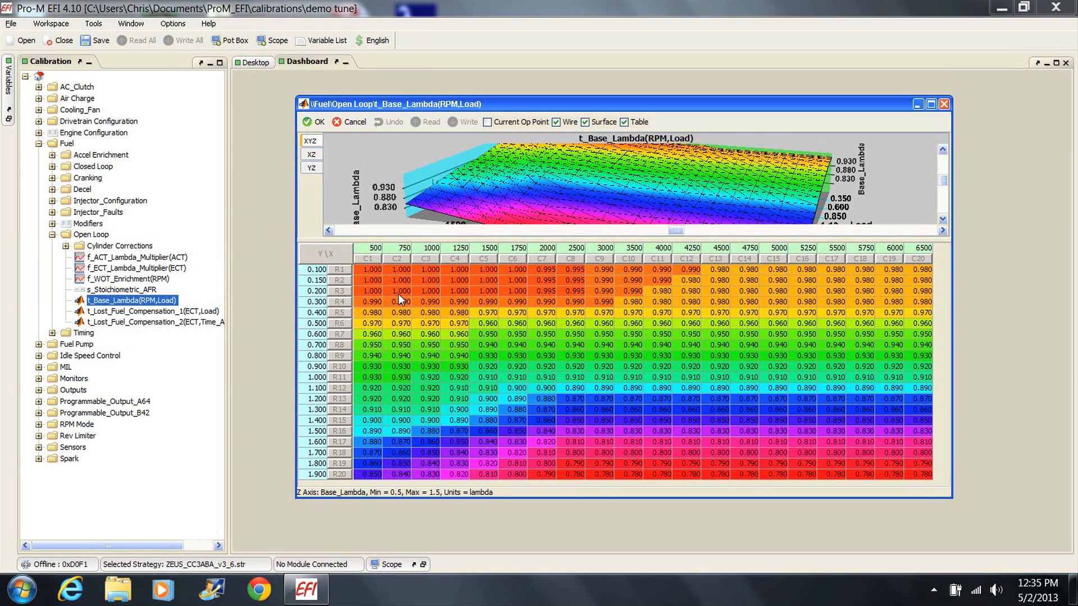
{"action": "mouse_move", "coordinate": [327, 301]}
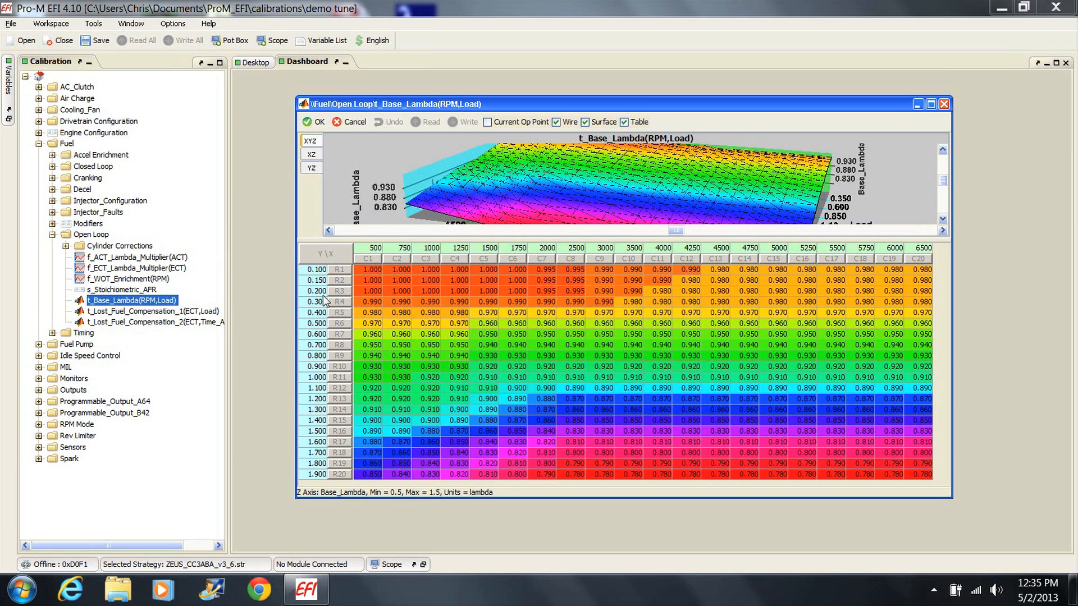
{"action": "mouse_move", "coordinate": [282, 518]}
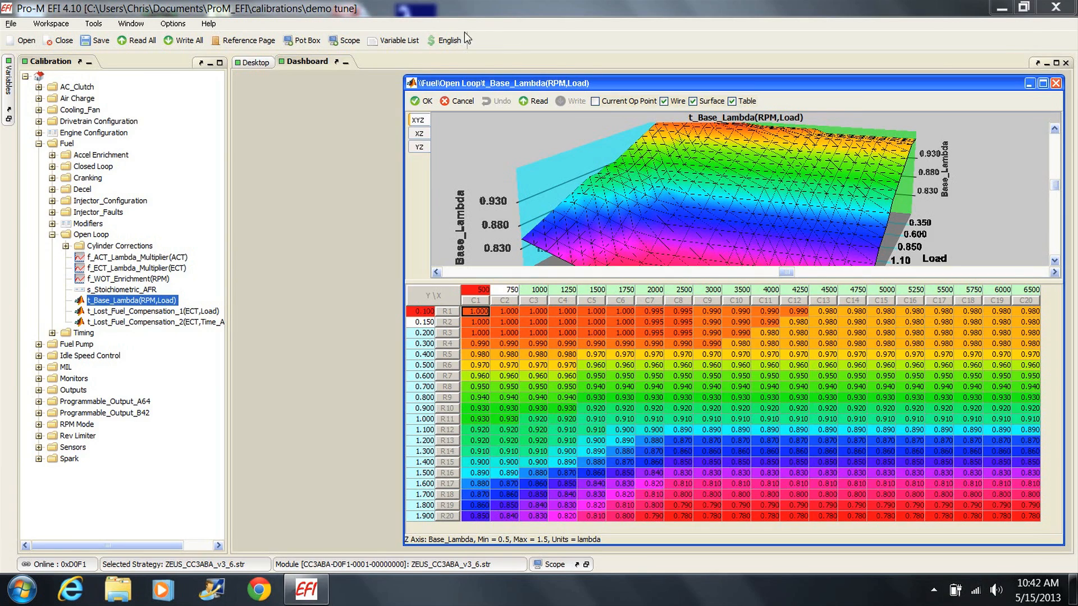
{"action": "mouse_move", "coordinate": [284, 136]}
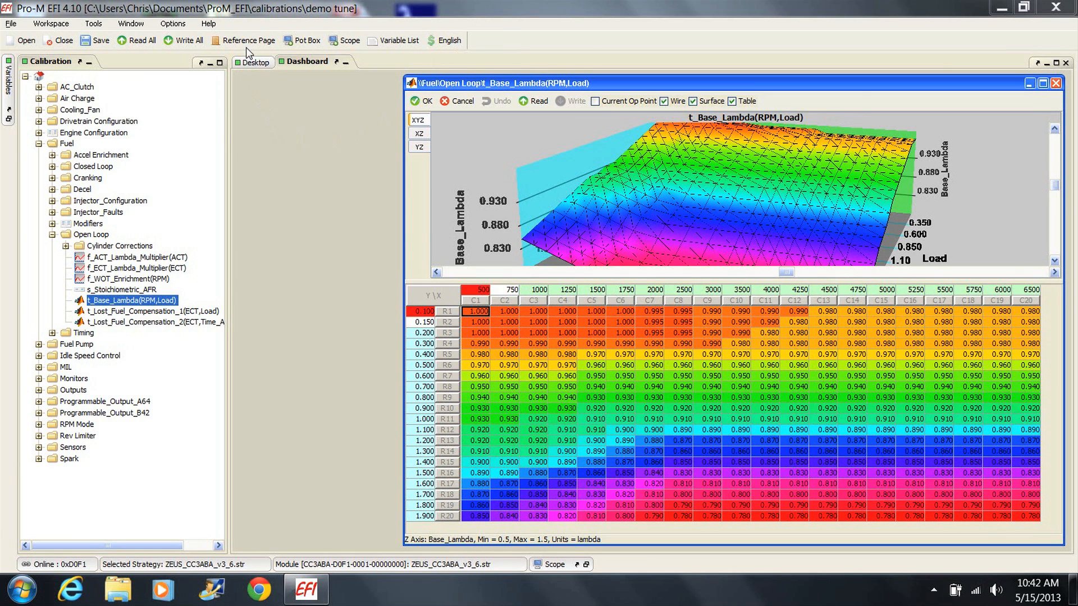
- Toggle from the reference page to the editable working page via the Reference Page button
{"action": "left_click", "coordinate": [243, 40]}
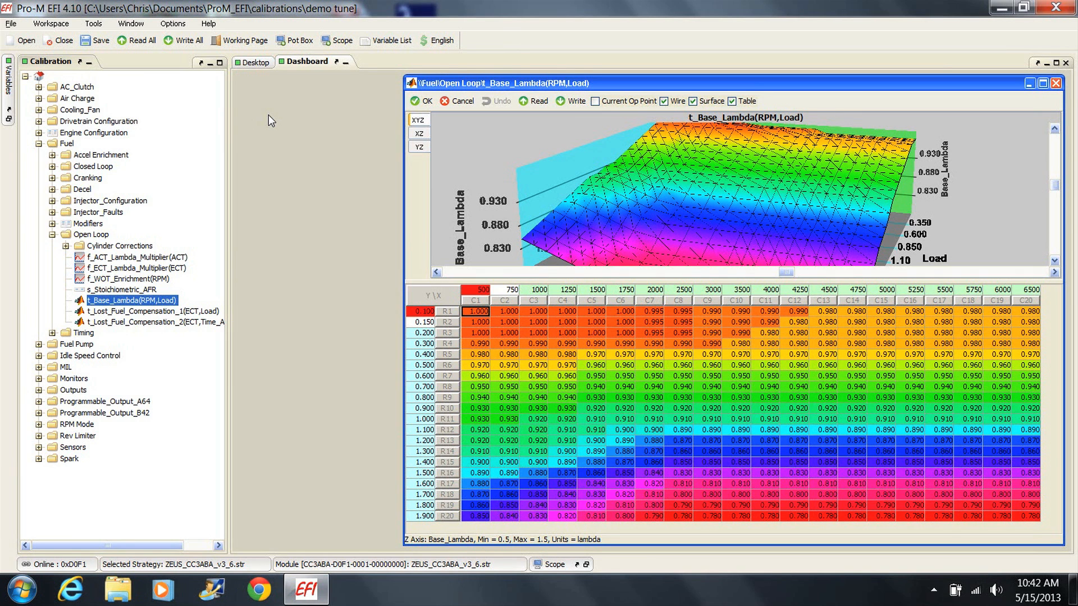
{"action": "mouse_move", "coordinate": [299, 40]}
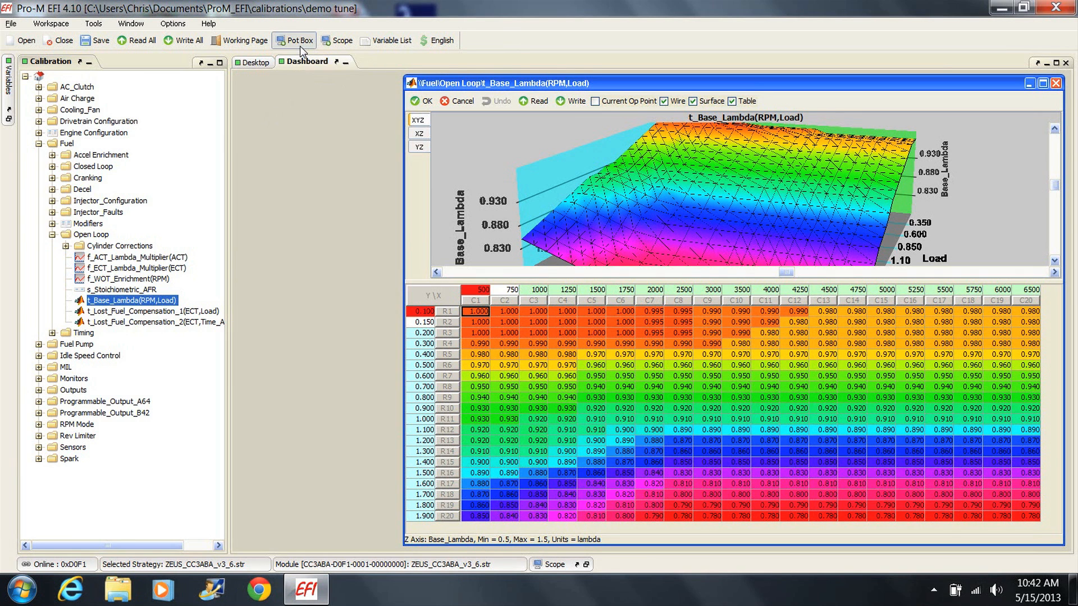
- Step the t_Base_Lambda cell at 500 rpm / 0.100 load from 1.000 to 1.010 in the Pot Box
{"action": "left_click", "coordinate": [295, 41]}
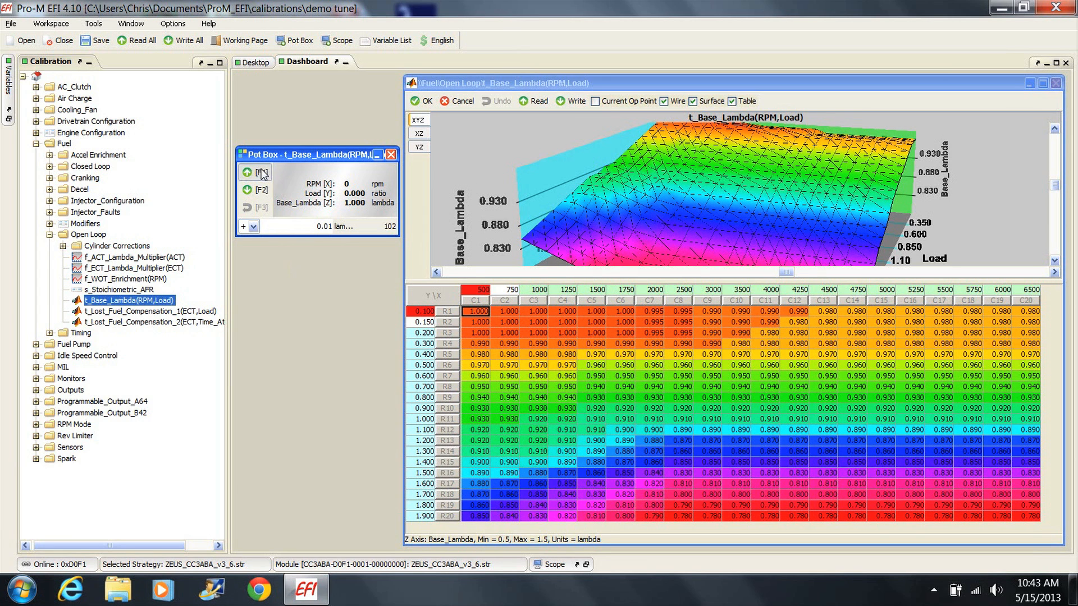
{"action": "left_click", "coordinate": [247, 173]}
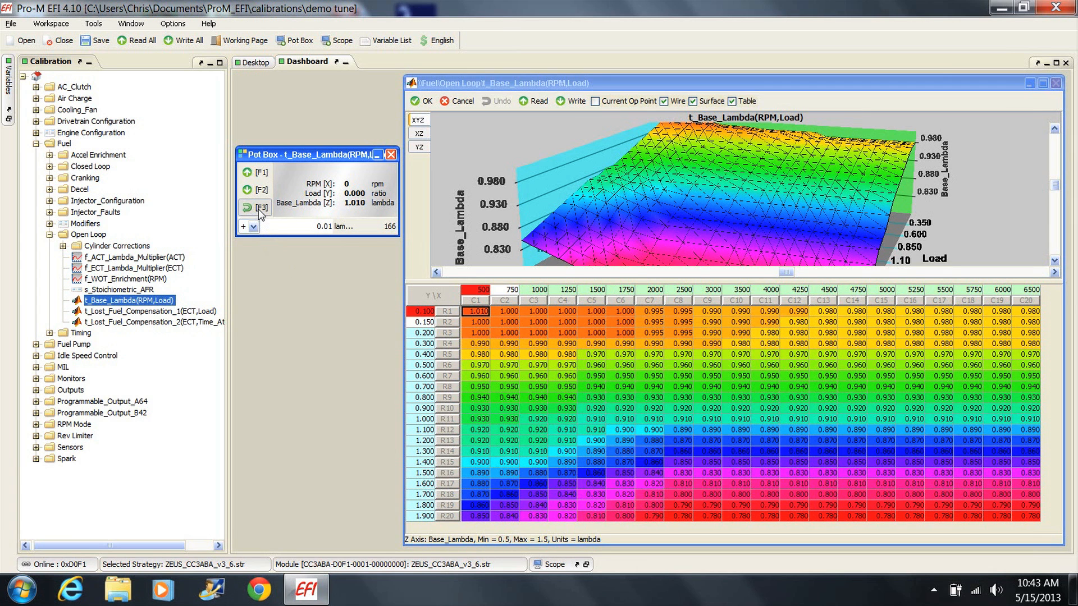
{"action": "left_click", "coordinate": [254, 209]}
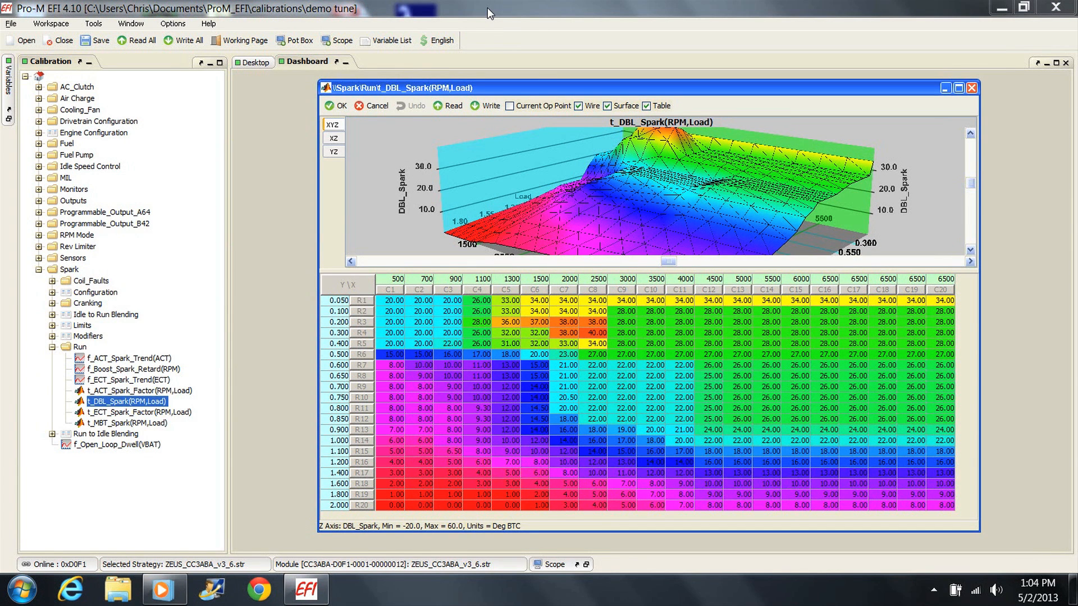
{"action": "mouse_move", "coordinate": [293, 277]}
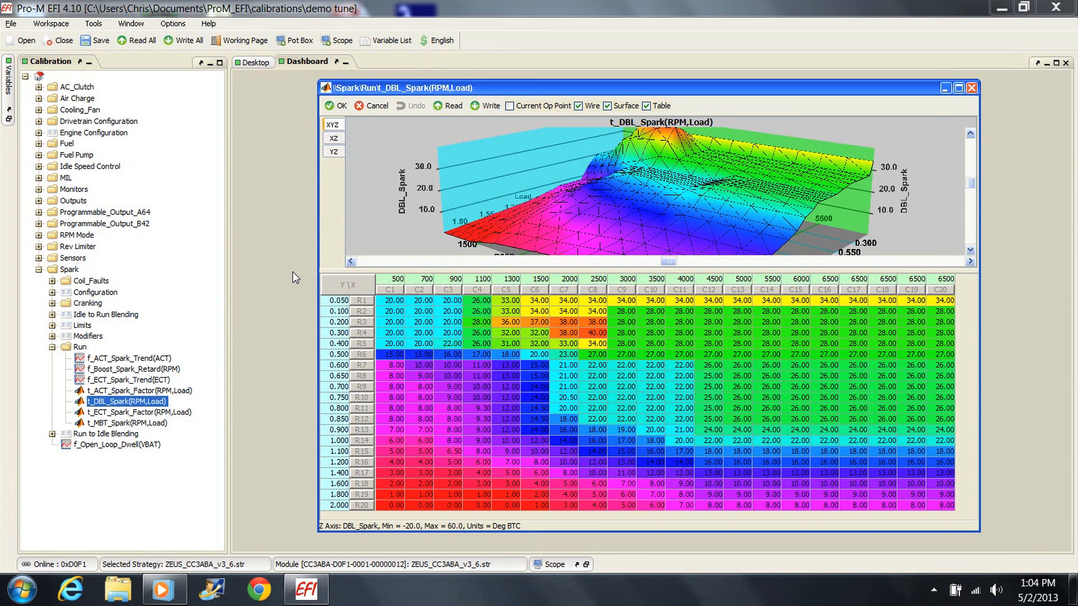
{"action": "mouse_move", "coordinate": [289, 443]}
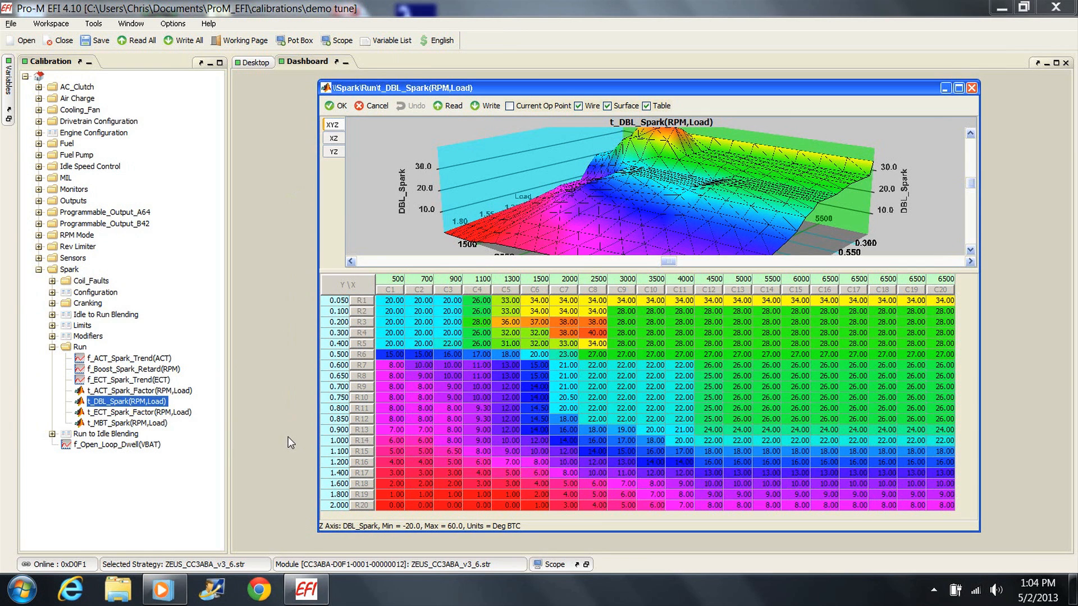
{"action": "mouse_move", "coordinate": [501, 281]}
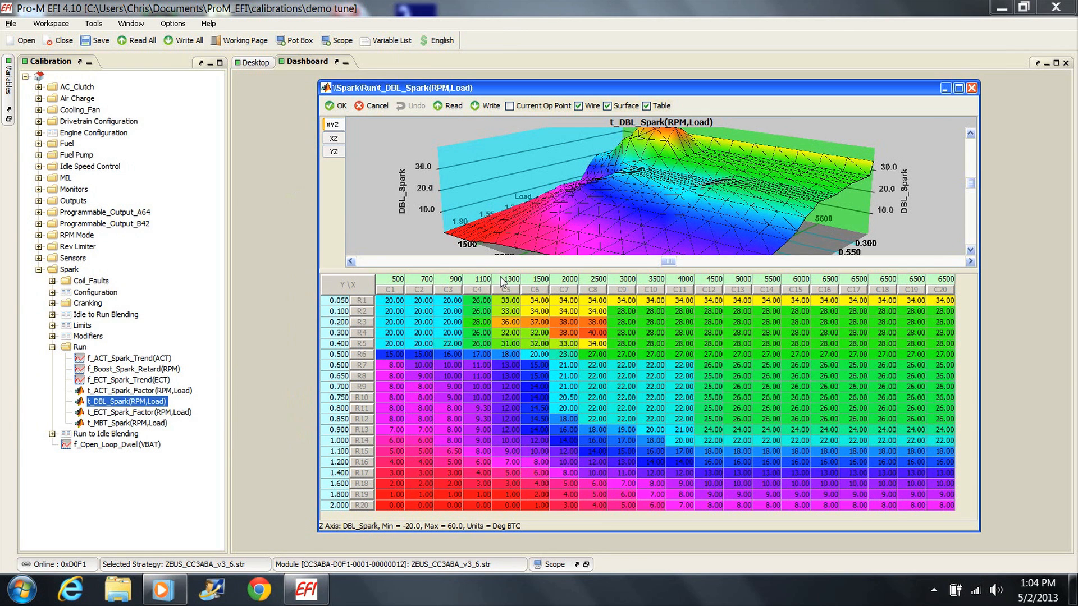
{"action": "mouse_move", "coordinate": [262, 385]}
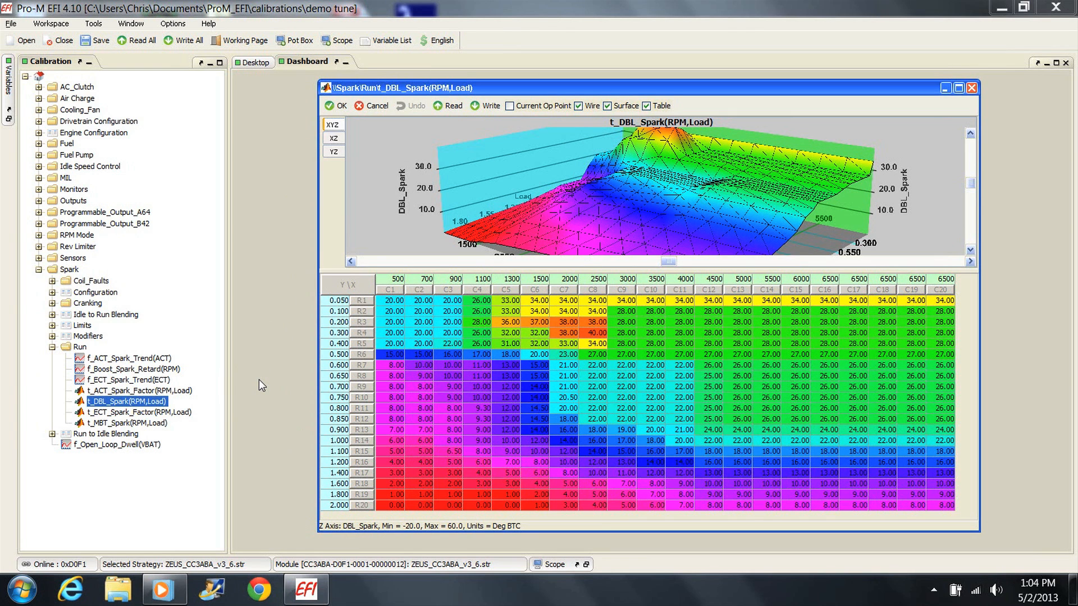
{"action": "mouse_move", "coordinate": [274, 386]}
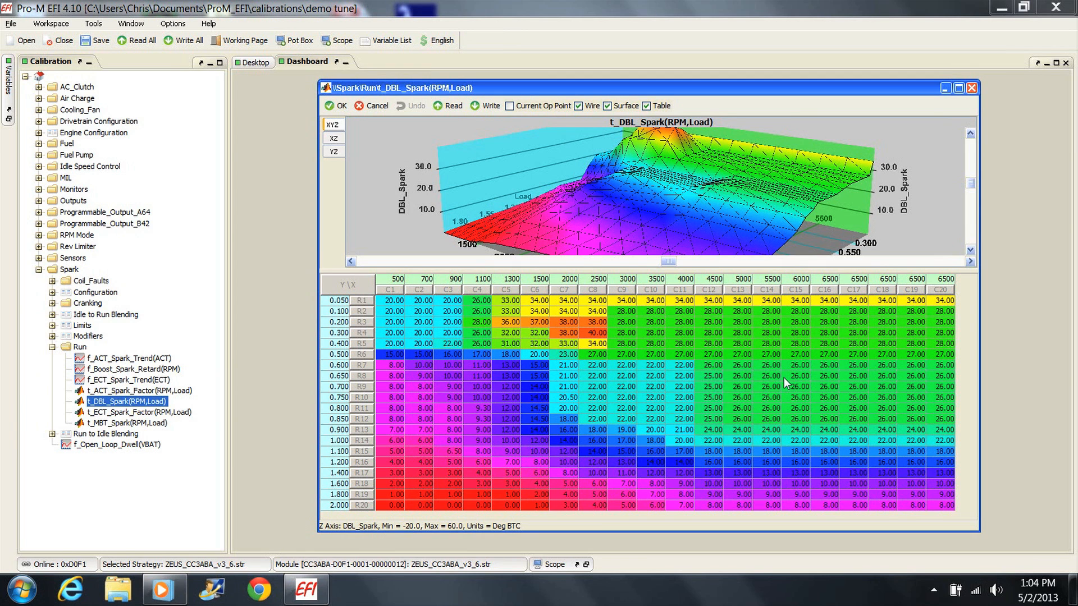
{"action": "mouse_move", "coordinate": [438, 330]}
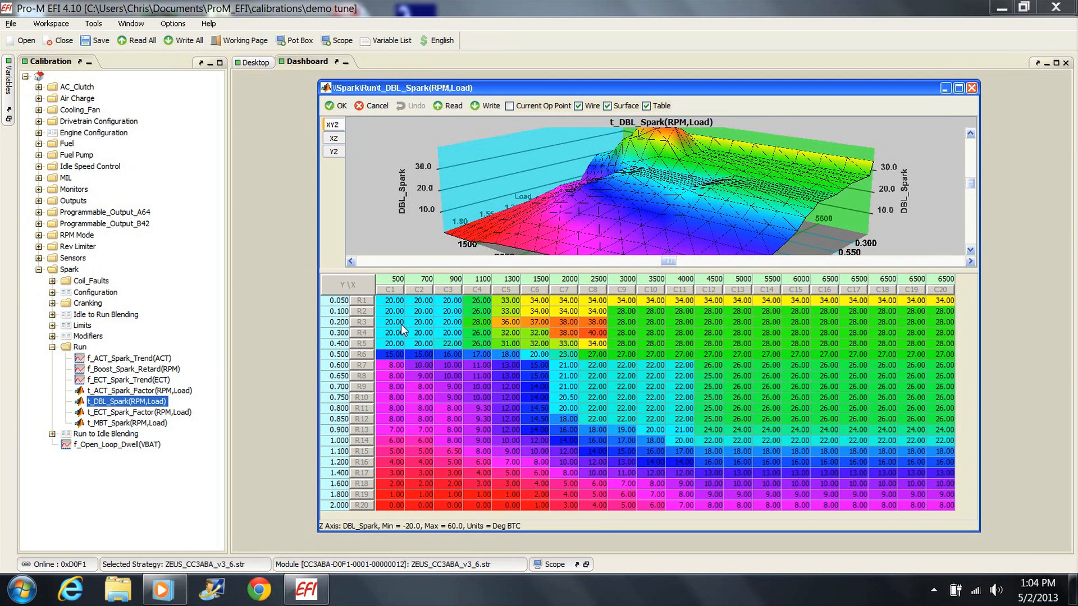
{"action": "mouse_move", "coordinate": [278, 373]}
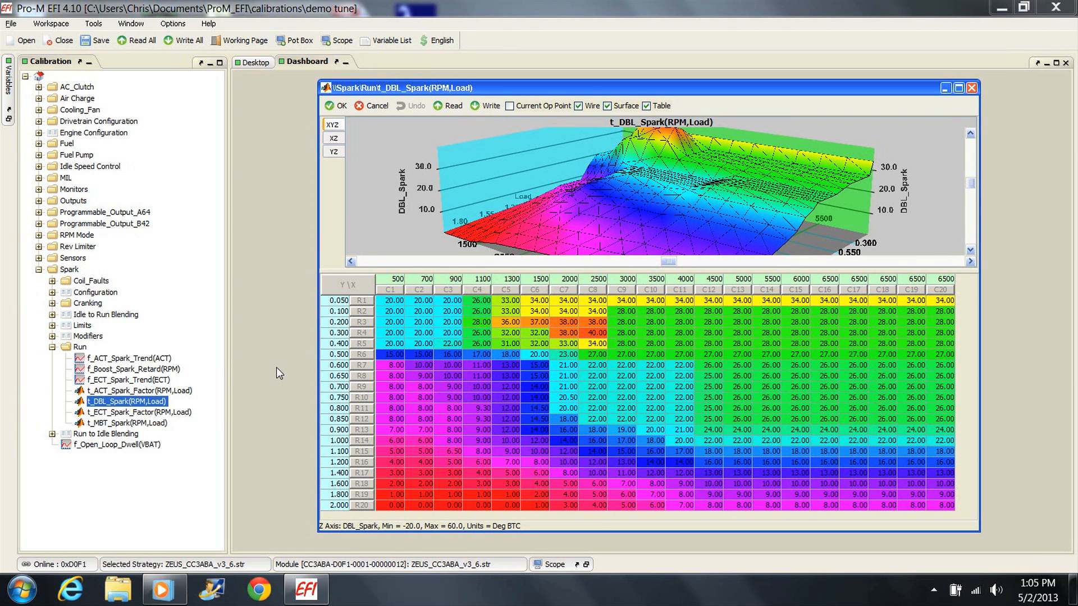
{"action": "mouse_move", "coordinate": [279, 437]}
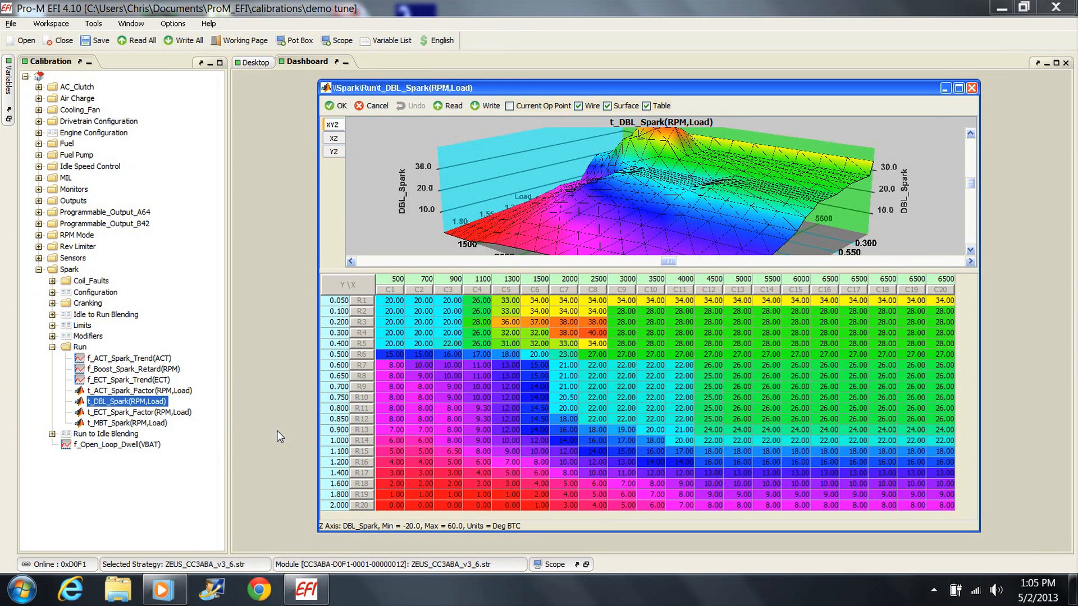
{"action": "mouse_move", "coordinate": [345, 520]}
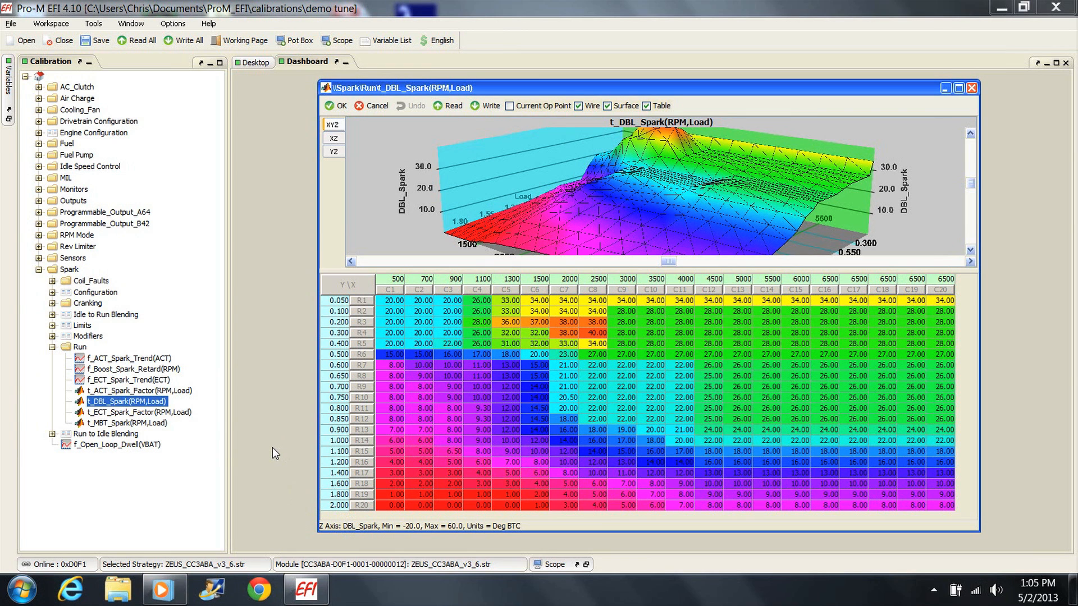
{"action": "mouse_move", "coordinate": [342, 424]}
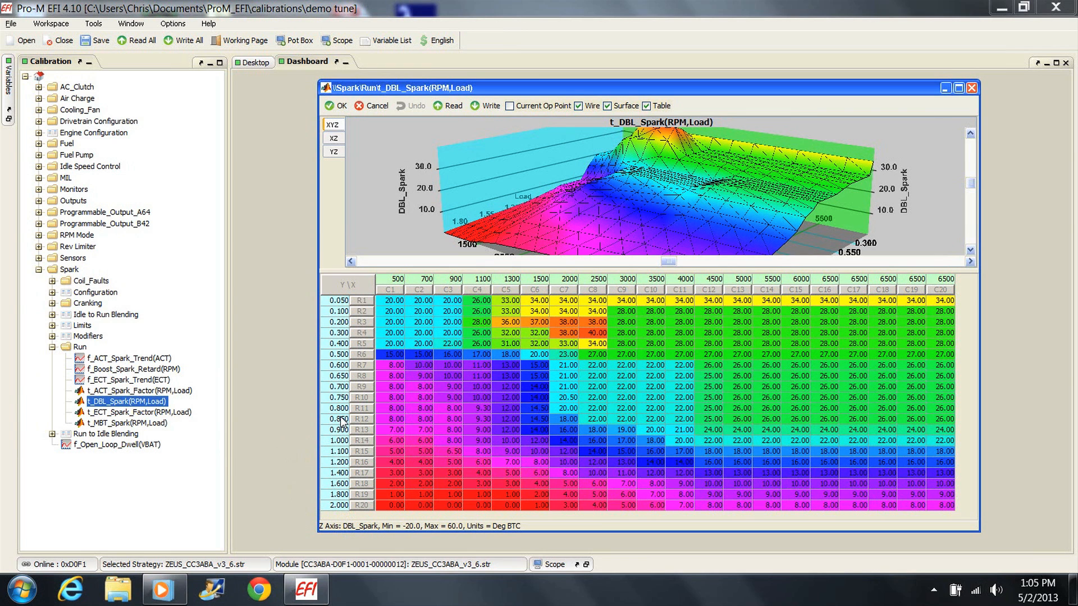
{"action": "mouse_move", "coordinate": [268, 426]}
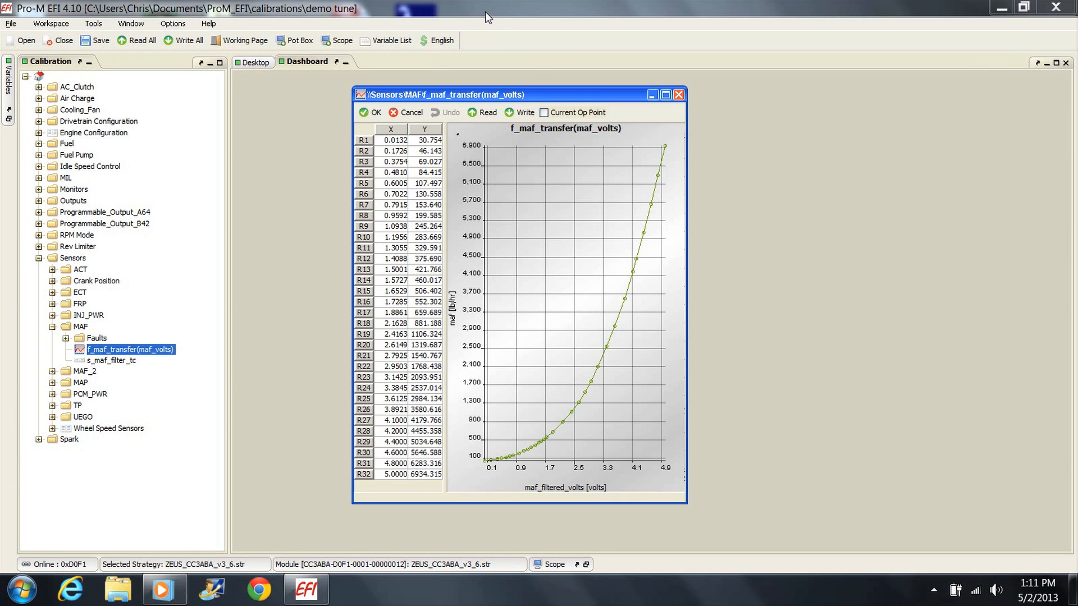
{"action": "mouse_move", "coordinate": [329, 122]}
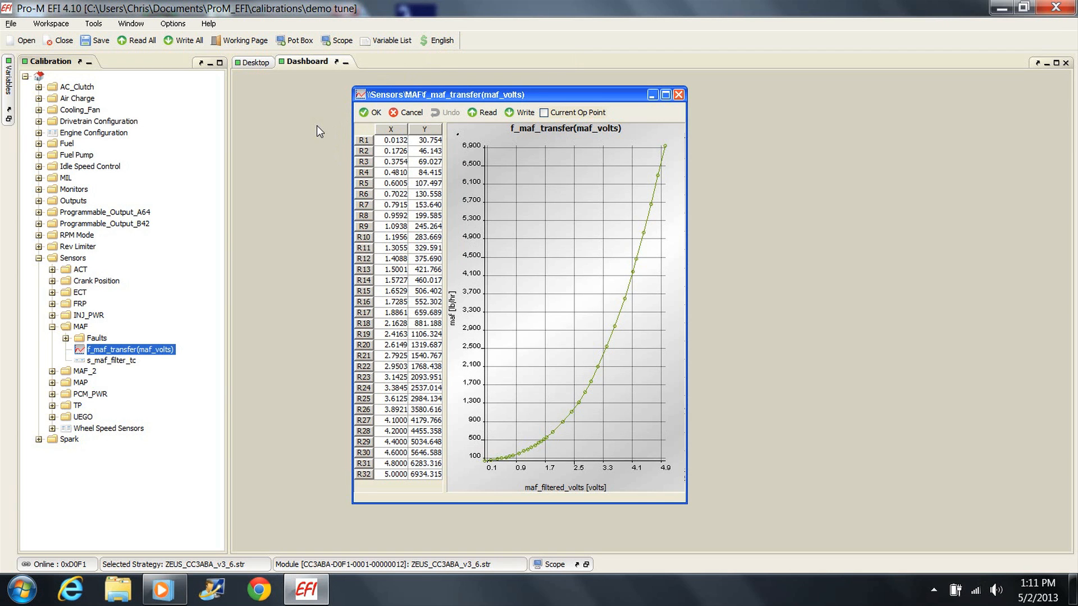
{"action": "mouse_move", "coordinate": [437, 40]}
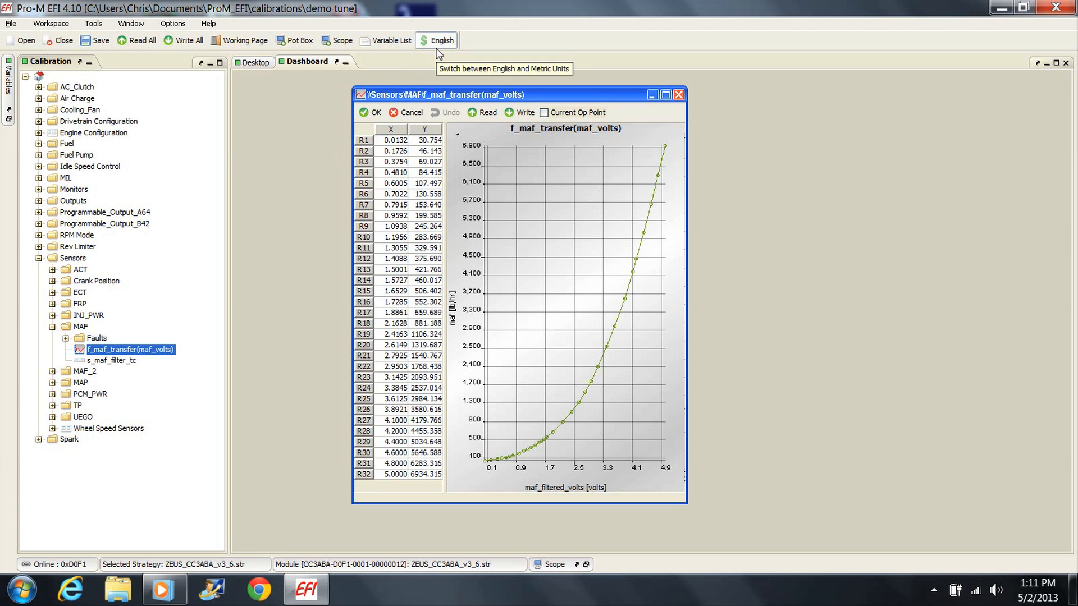
{"action": "mouse_move", "coordinate": [405, 78]}
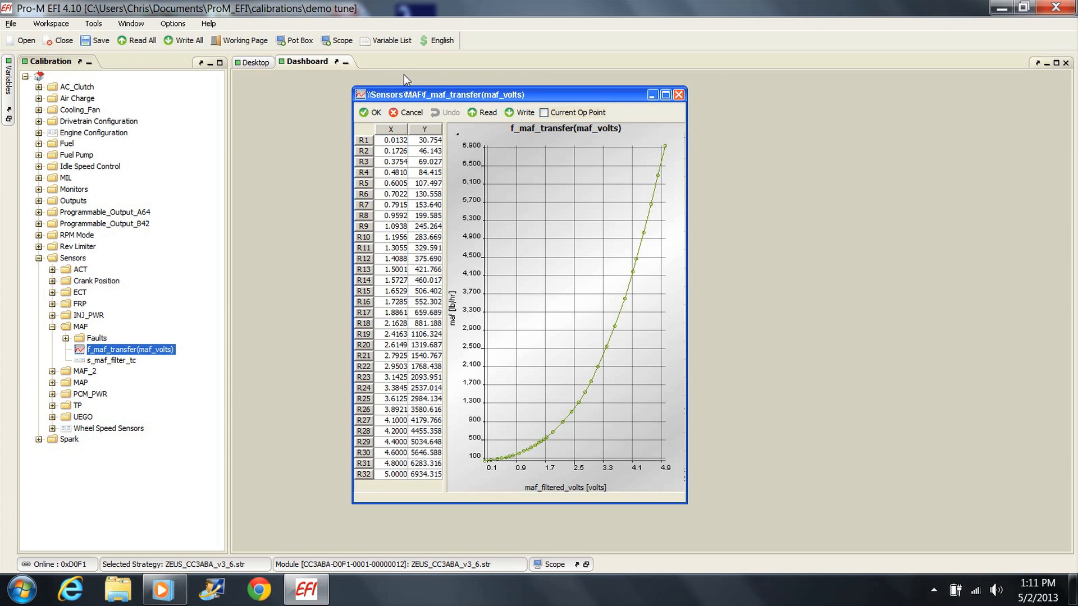
{"action": "mouse_move", "coordinate": [431, 72]}
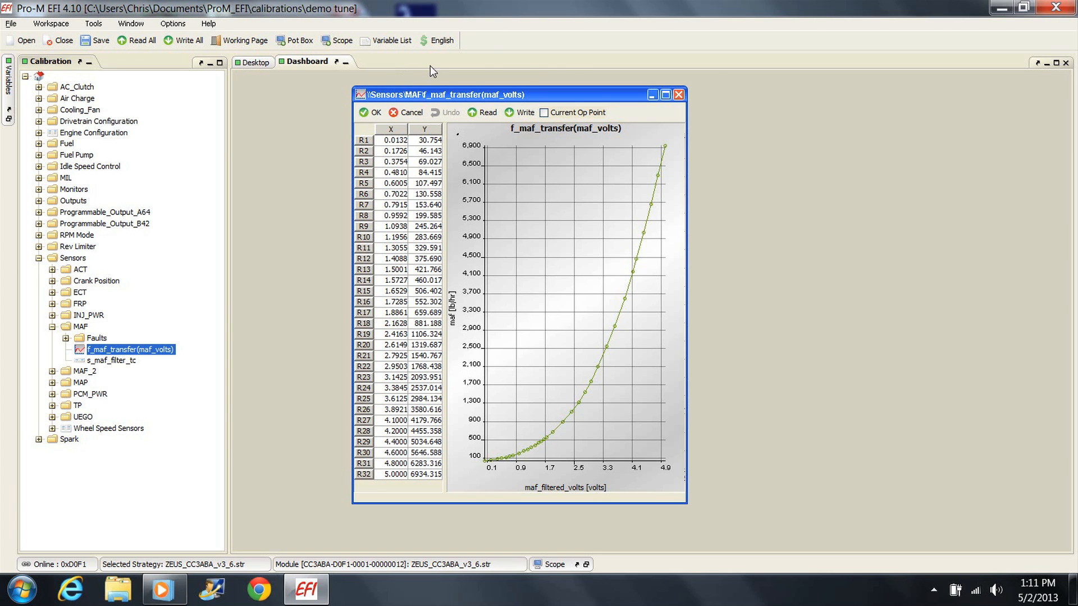
{"action": "left_click", "coordinate": [443, 40]}
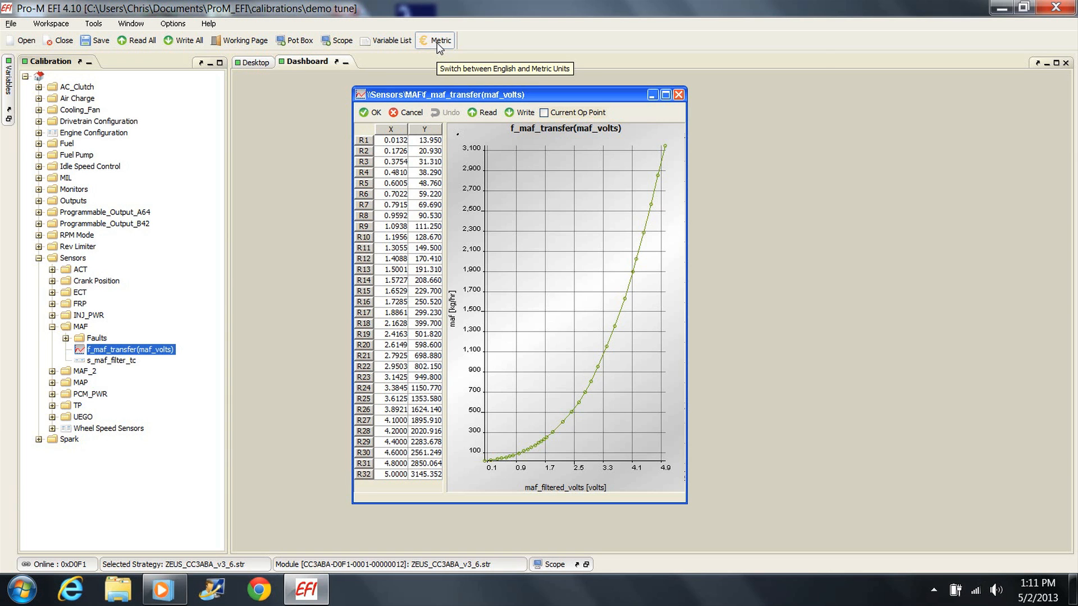
{"action": "left_click", "coordinate": [435, 40]}
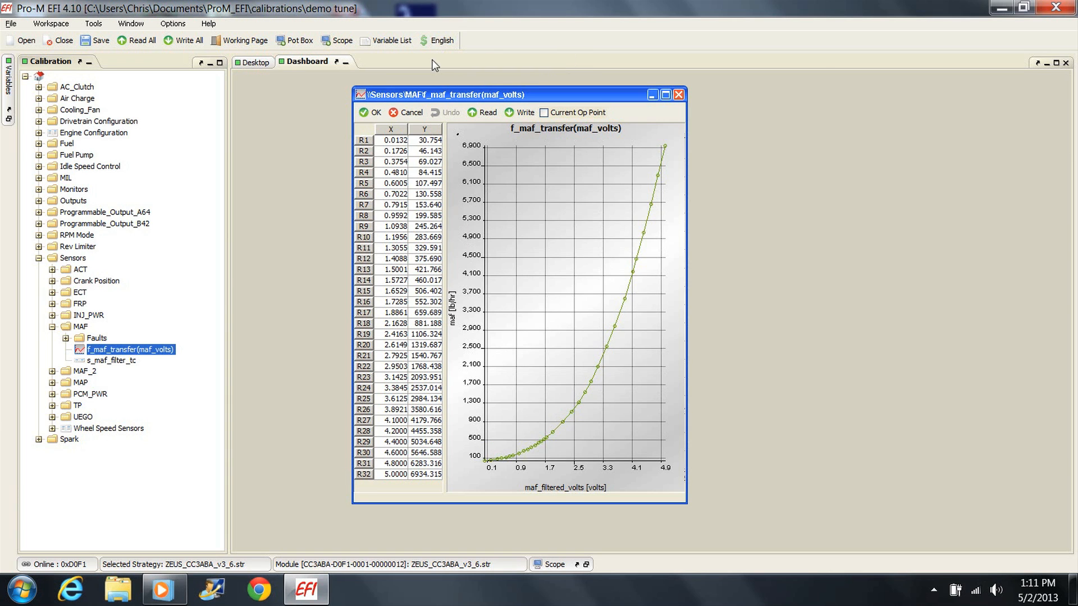
{"action": "mouse_move", "coordinate": [515, 314]}
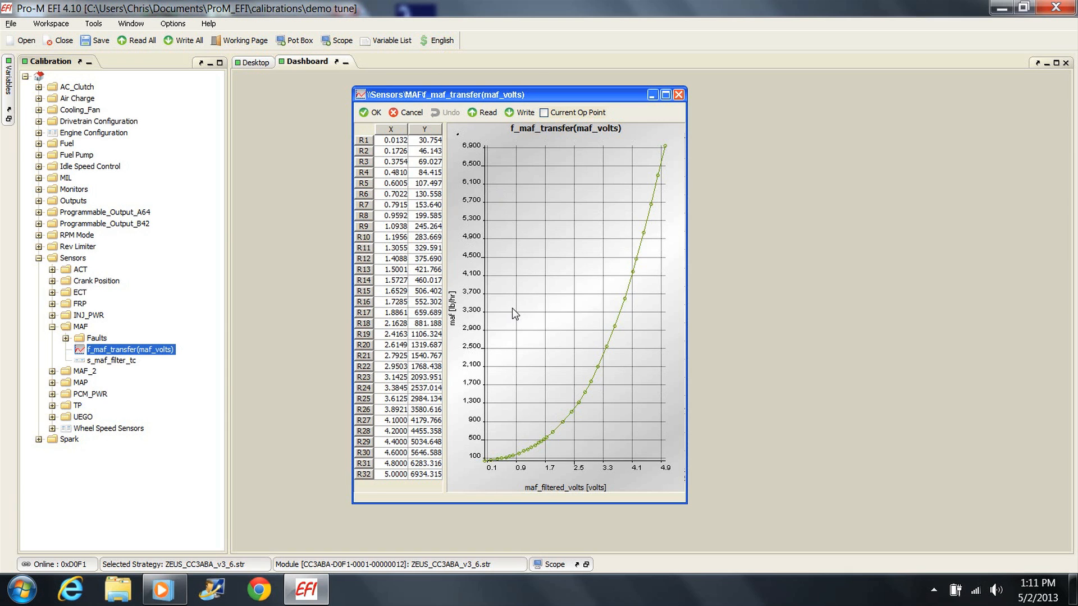
{"action": "mouse_move", "coordinate": [467, 337]}
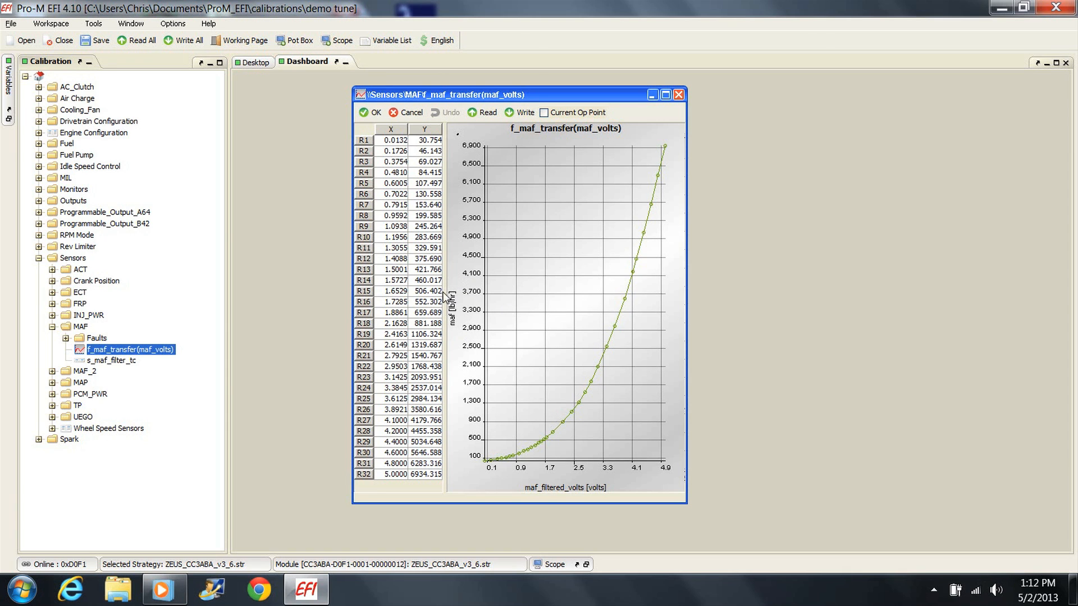
{"action": "mouse_move", "coordinate": [465, 301]}
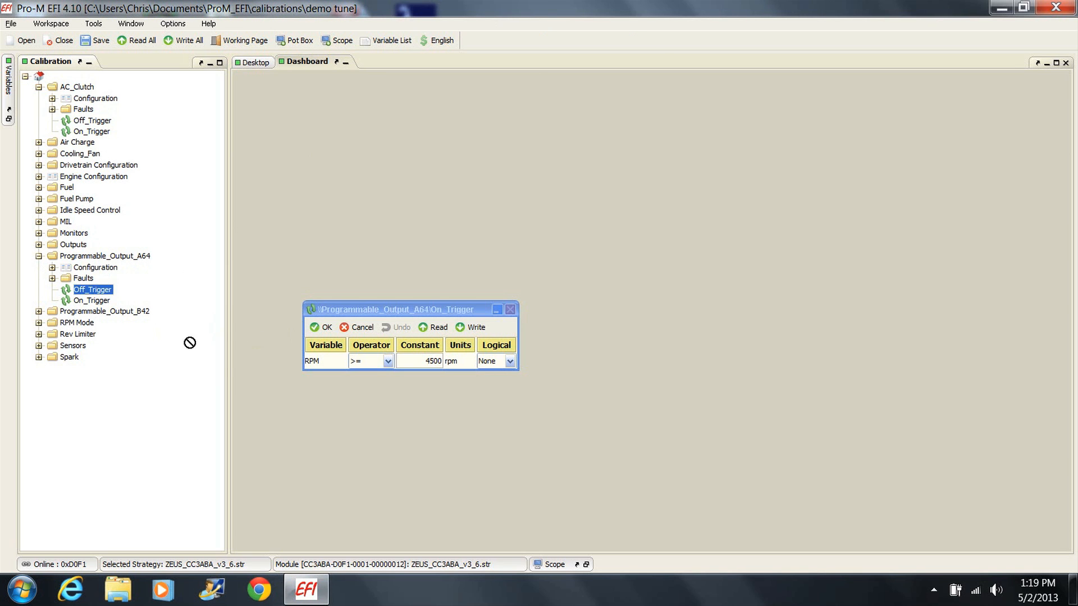
- Review Output A64's Off_Trigger condition (RPM < 4300), then close it and collapse the tree
{"action": "double_click", "coordinate": [93, 289]}
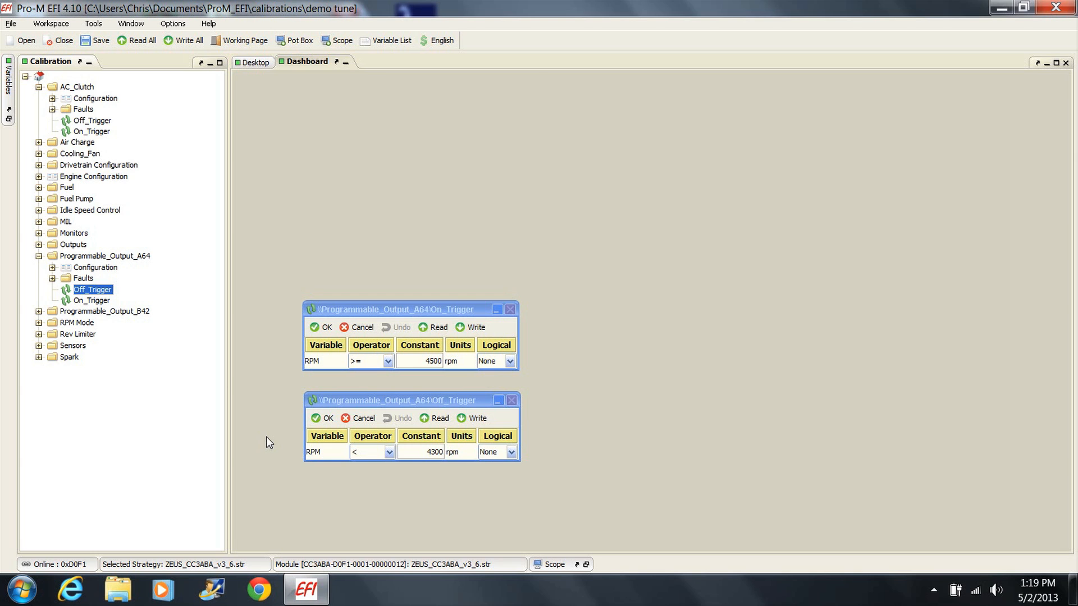
{"action": "mouse_move", "coordinate": [210, 160]}
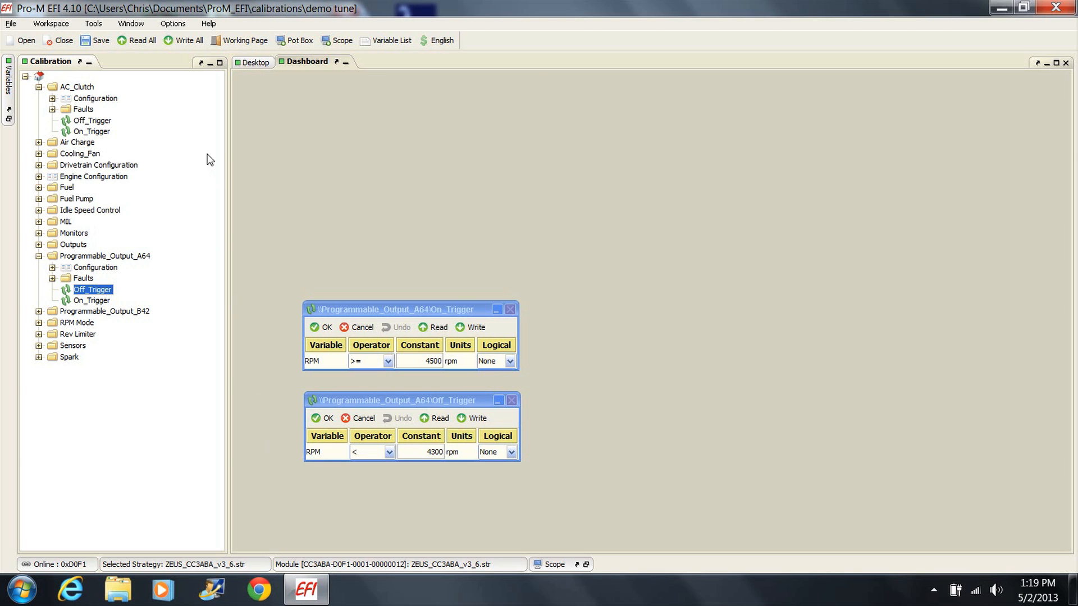
{"action": "left_click", "coordinate": [90, 131]}
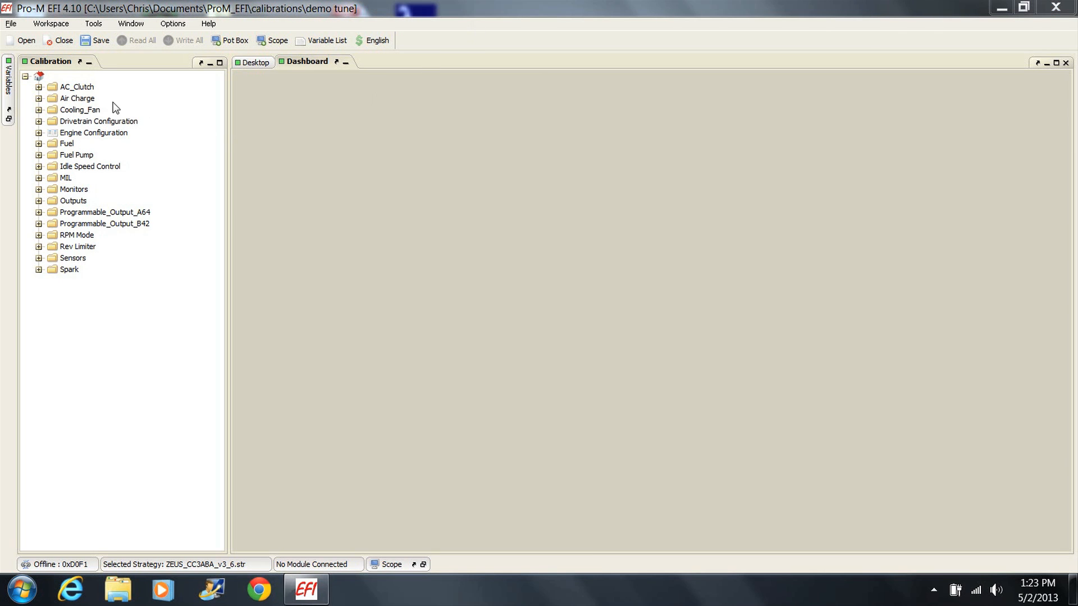
- Save the calibration as a new file named 'new tune' in the calibrations folder
{"action": "left_click", "coordinate": [10, 23]}
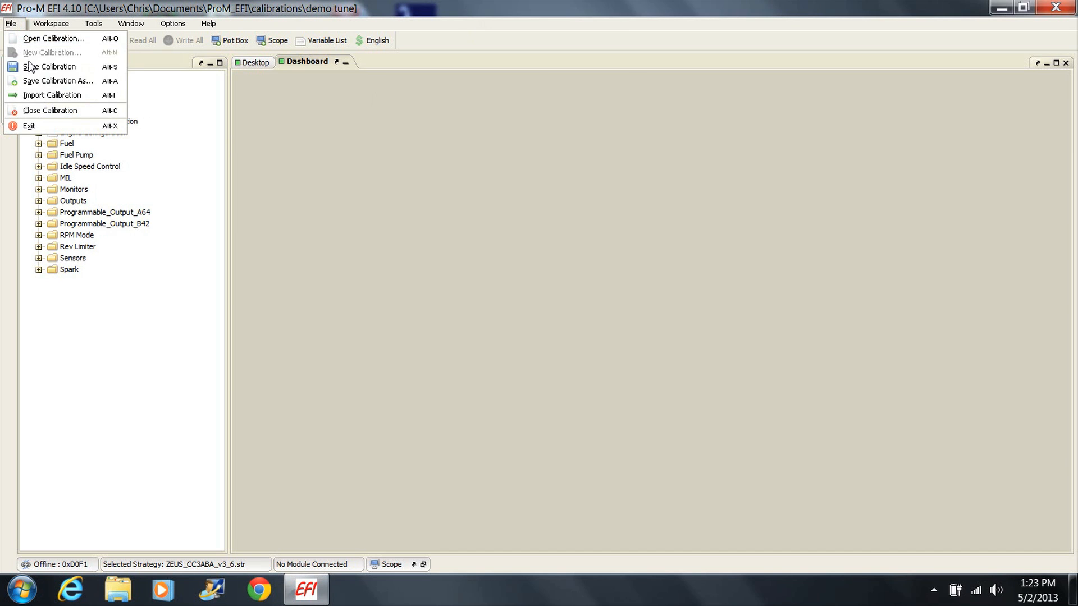
{"action": "left_click", "coordinate": [57, 81]}
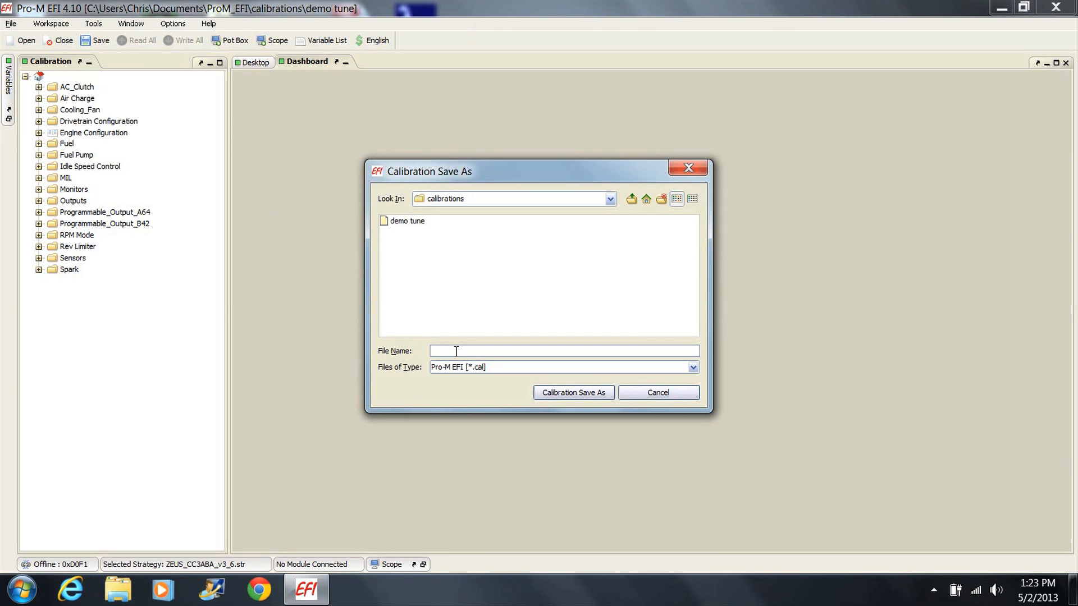
{"action": "type", "text": "new tune"}
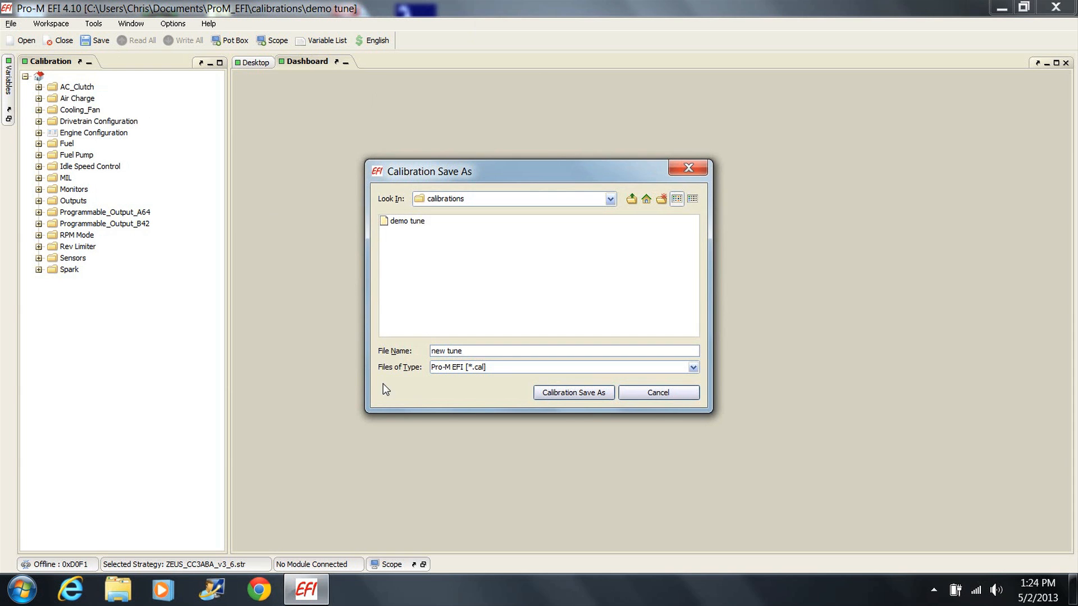
{"action": "left_click", "coordinate": [572, 393]}
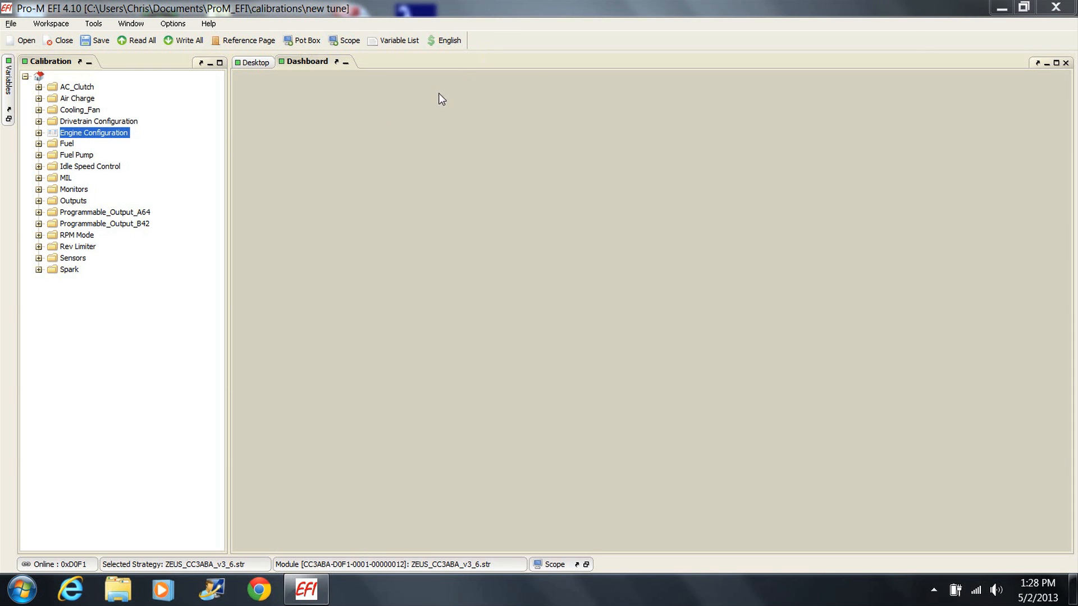
- Write All of 'new tune' to the module, accepting the warning, and dismiss the write report
{"action": "left_click", "coordinate": [187, 41]}
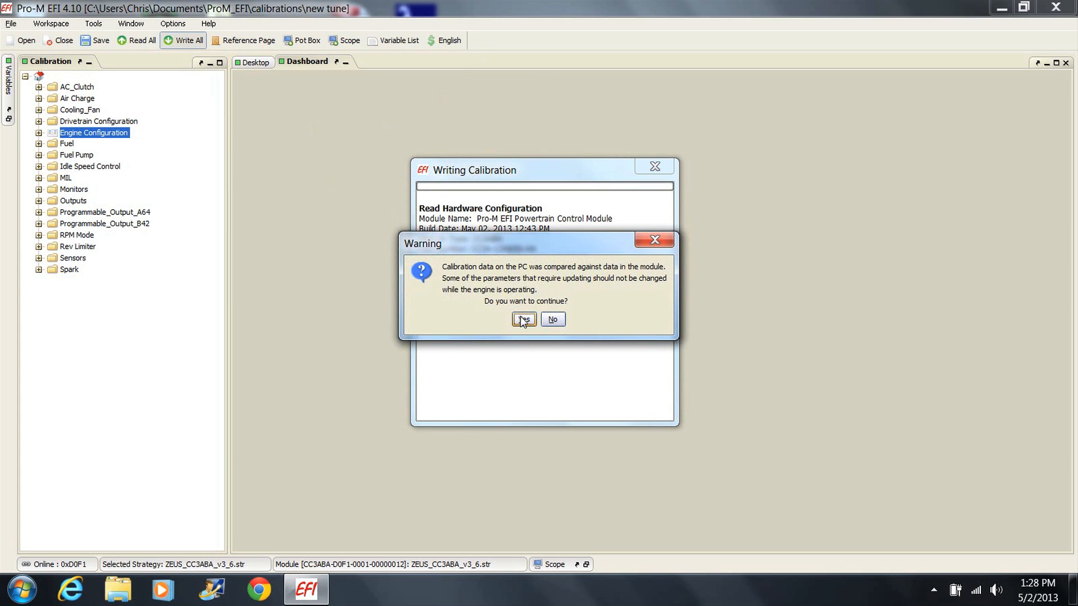
{"action": "left_click", "coordinate": [524, 319]}
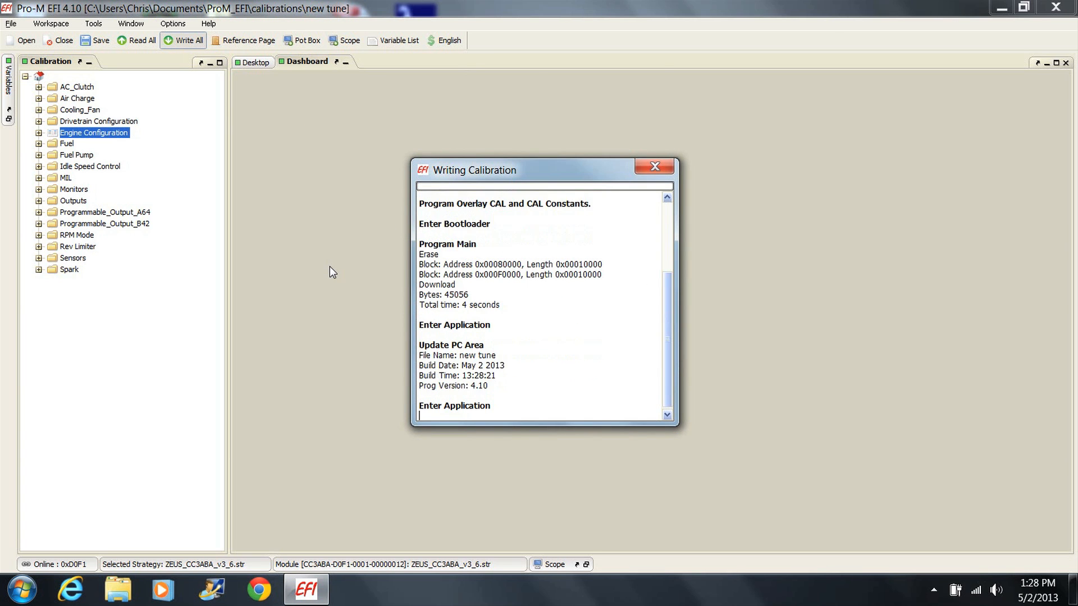
{"action": "left_click", "coordinate": [654, 166]}
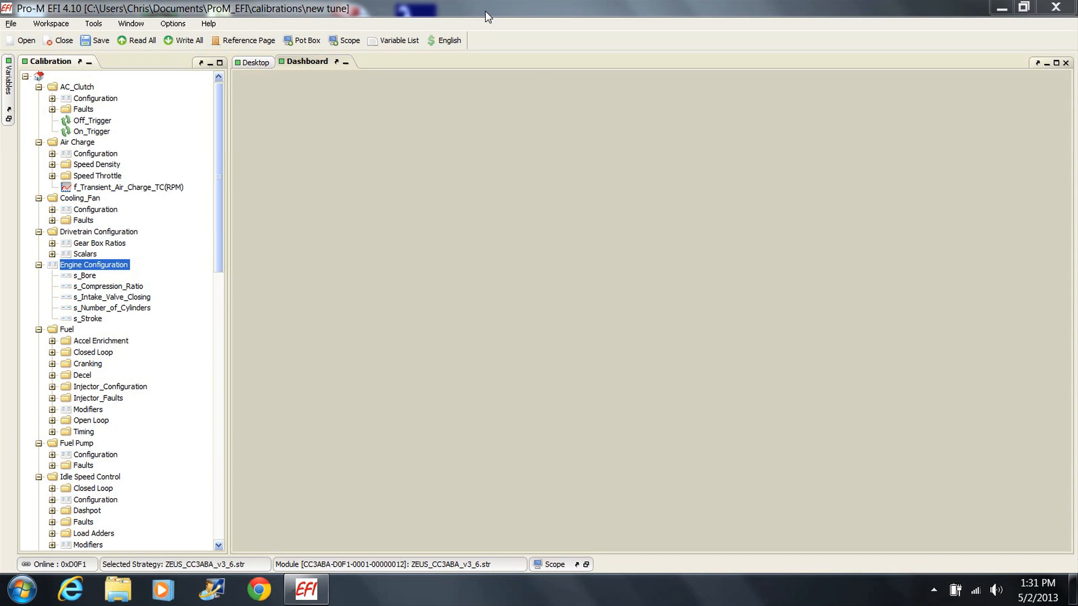
{"action": "mouse_move", "coordinate": [253, 200]}
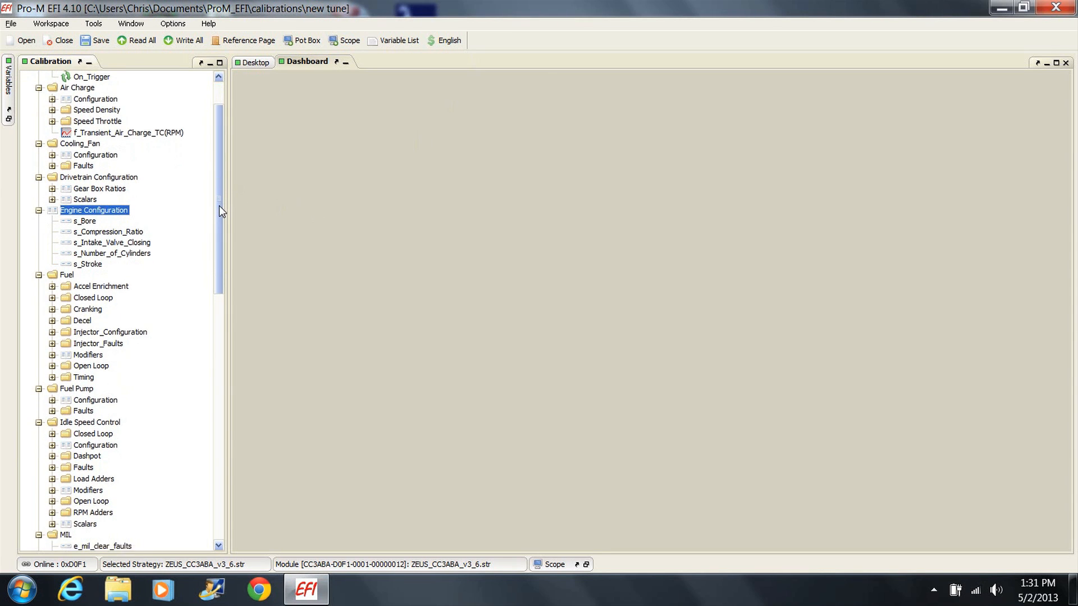
{"action": "scroll", "scroll_direction": "down", "scroll_amount": 3}
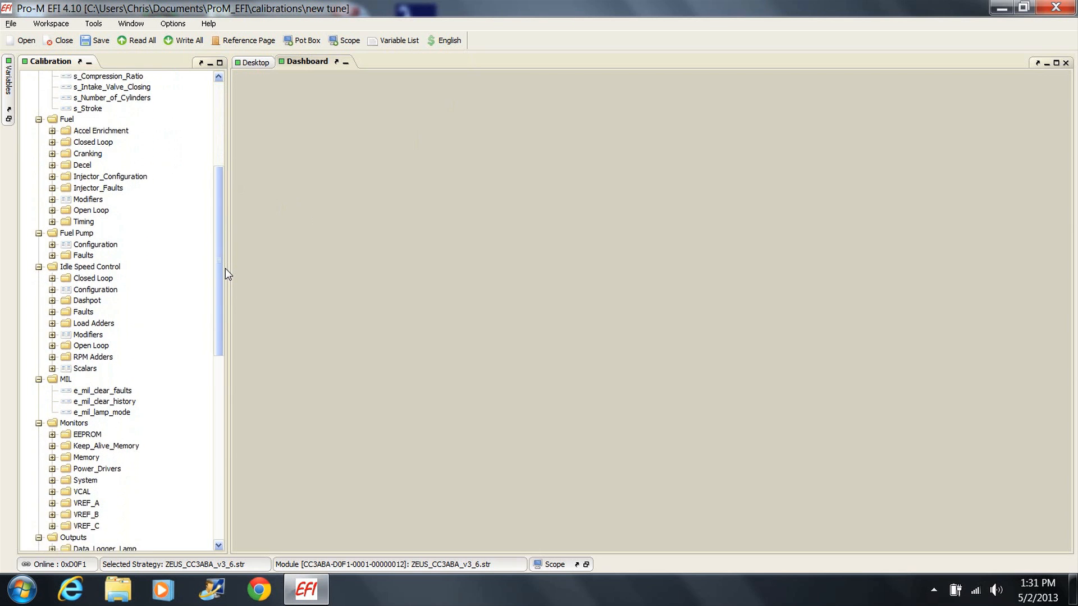
{"action": "scroll", "scroll_direction": "down", "scroll_amount": 3}
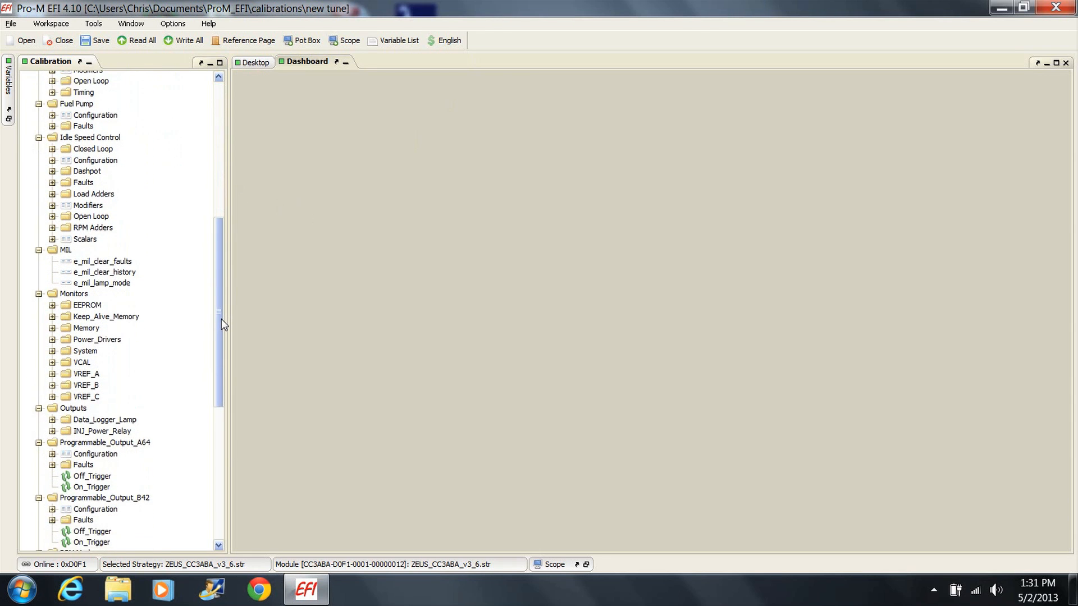
{"action": "scroll", "scroll_direction": "down", "scroll_amount": 3}
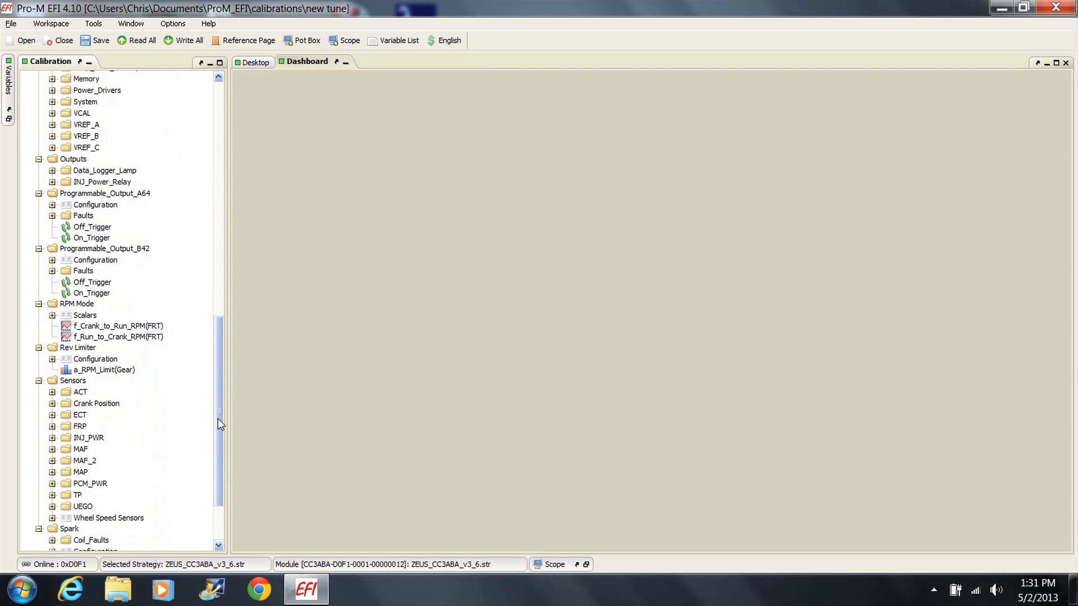
{"action": "scroll", "scroll_direction": "down", "scroll_amount": 3}
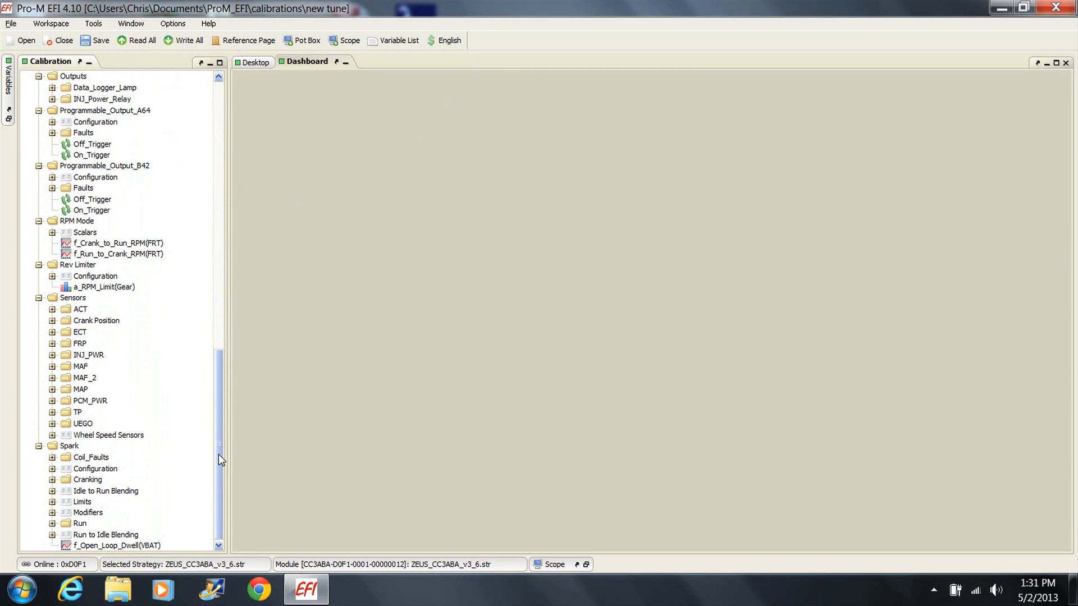
{"action": "mouse_move", "coordinate": [347, 318]}
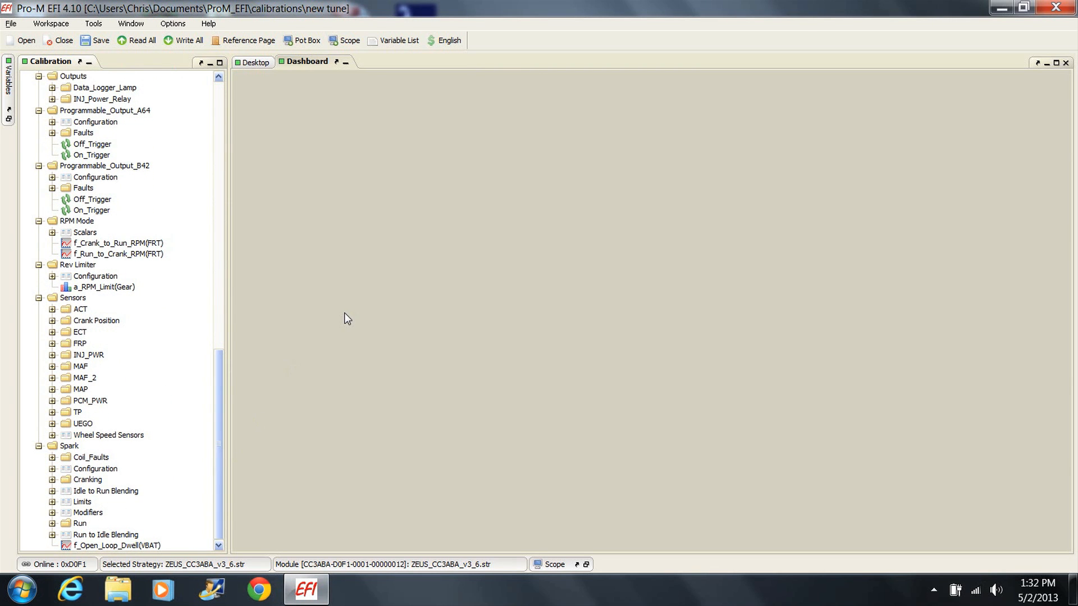